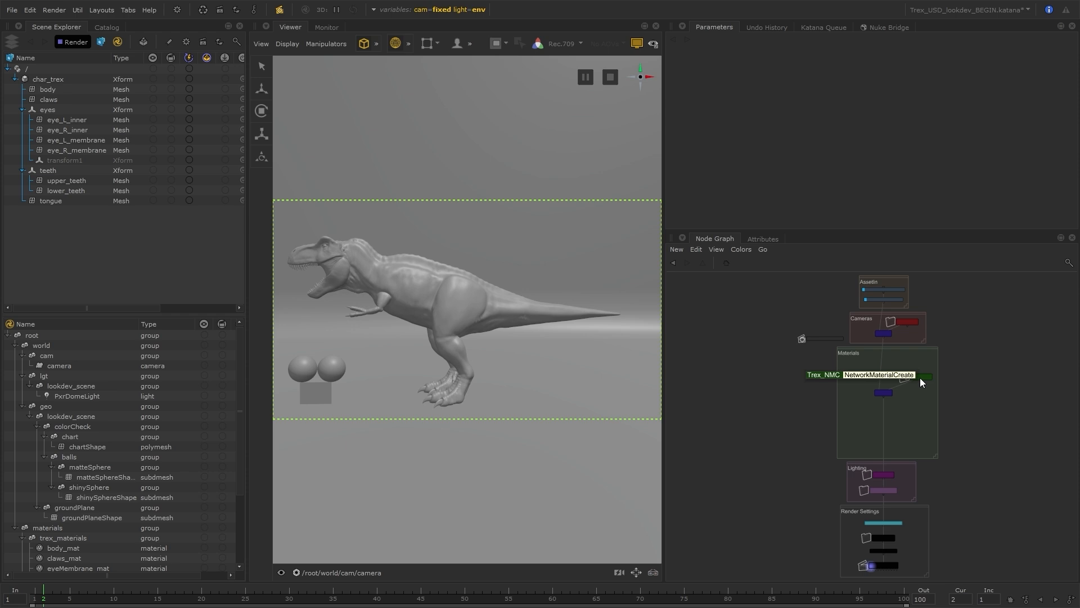
Zoom into the Materials group backdrop in the node graph
double_click(887, 375)
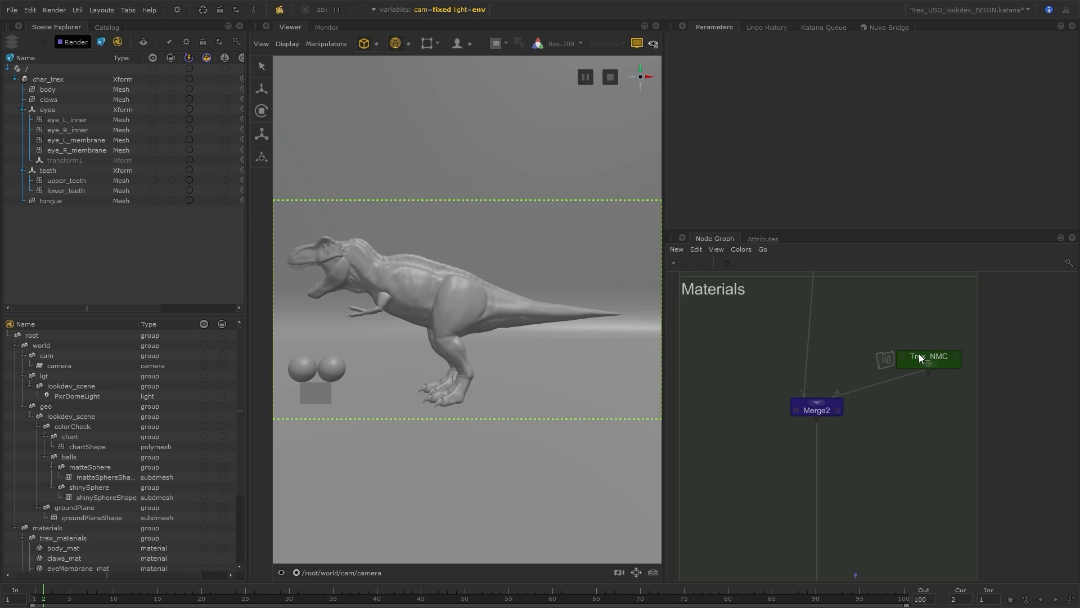
mouse_move(918, 407)
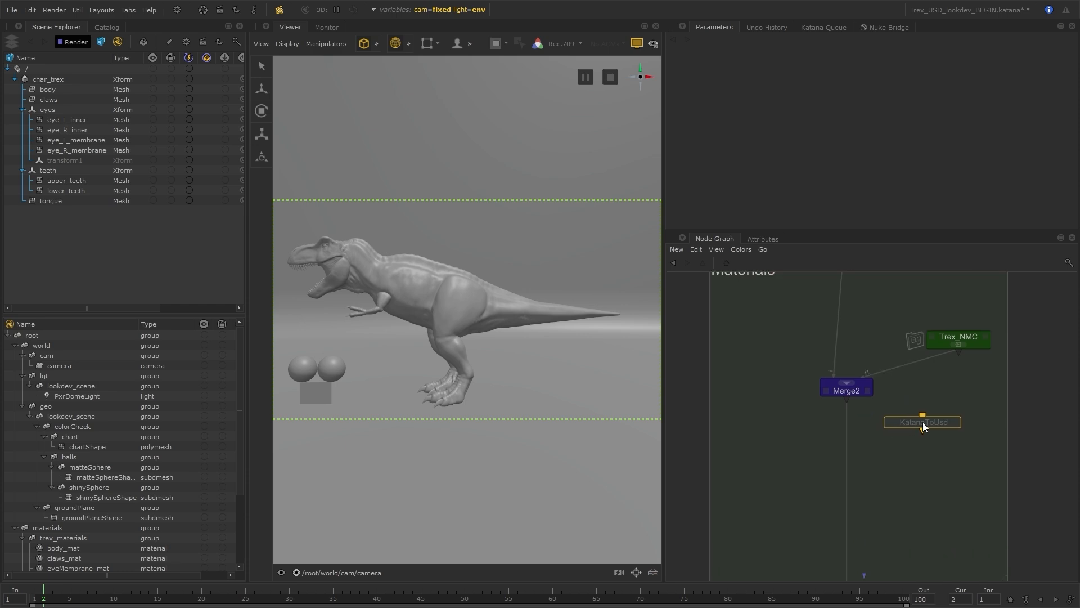
Place the KatanaToUsd node beneath Merge2, connected to Merge2's output
left_click_drag(922, 422, 844, 430)
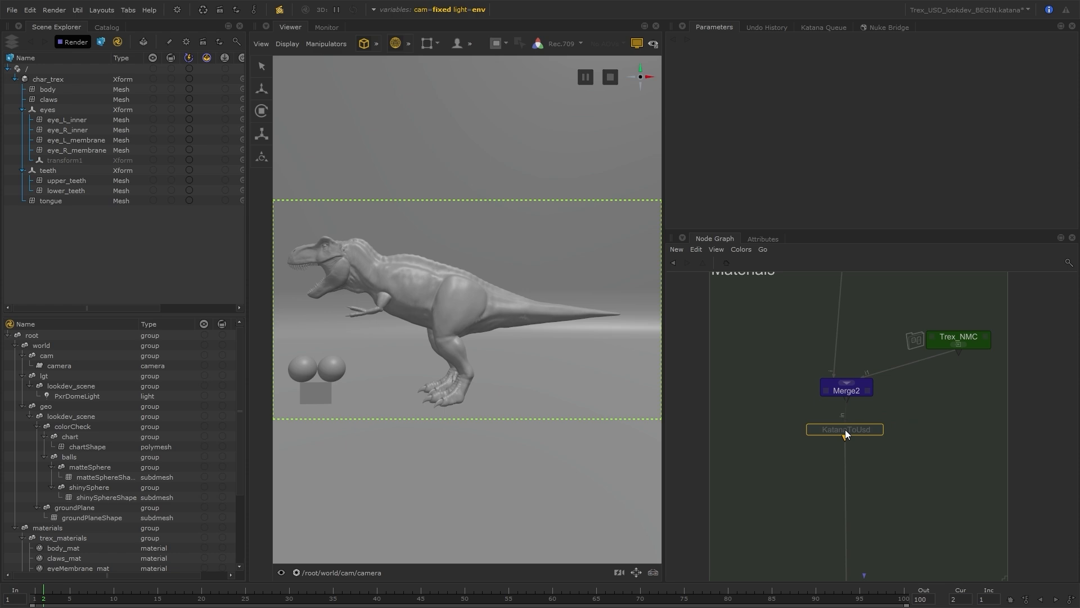
left_click(845, 429)
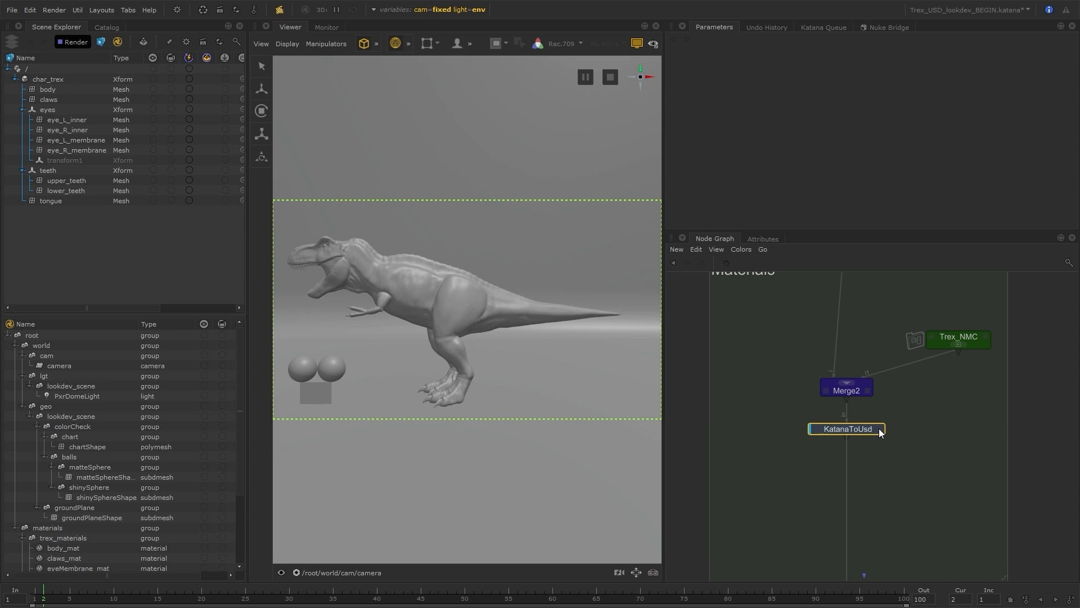
mouse_move(862, 472)
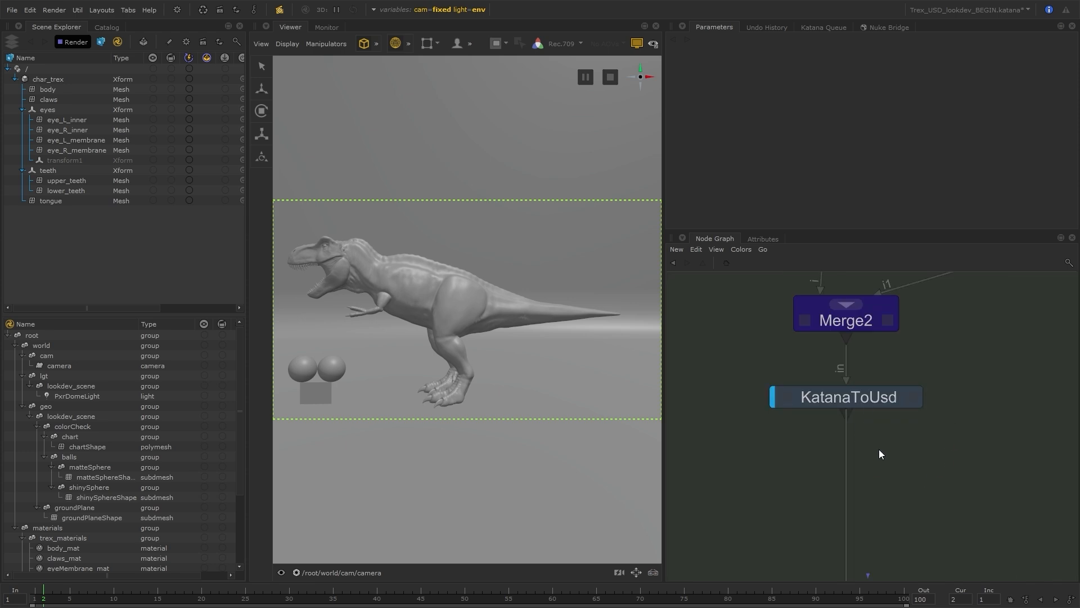
mouse_move(971, 482)
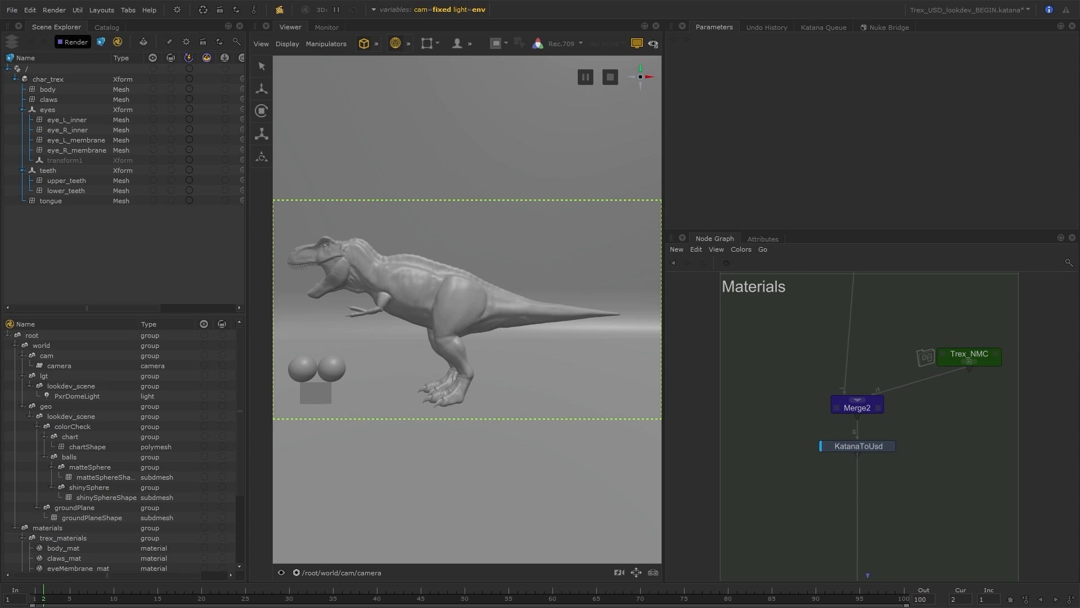
mouse_move(934, 470)
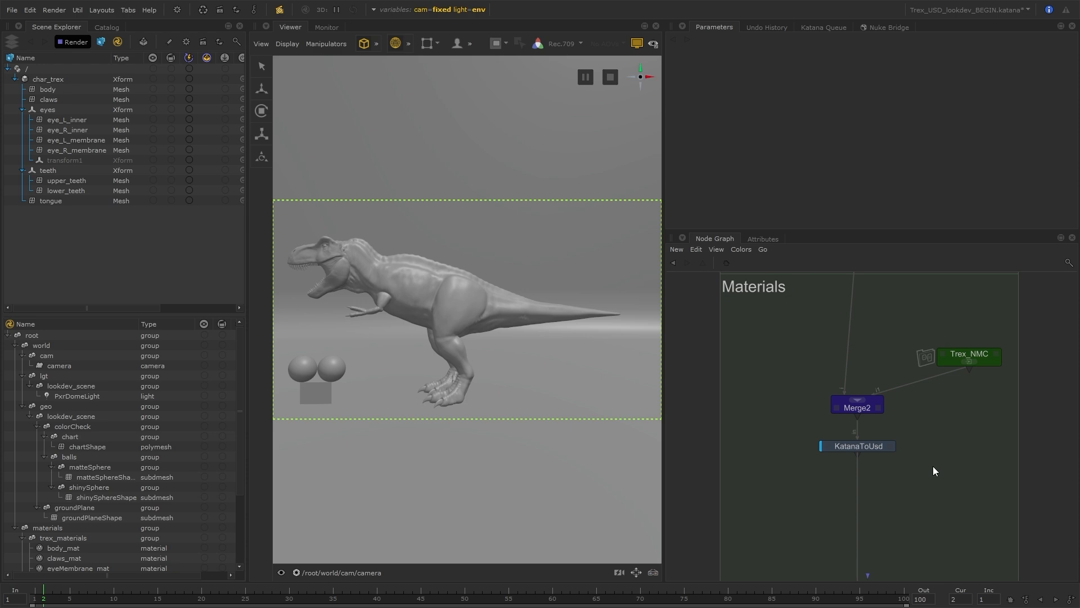
mouse_move(934, 452)
type("kat")
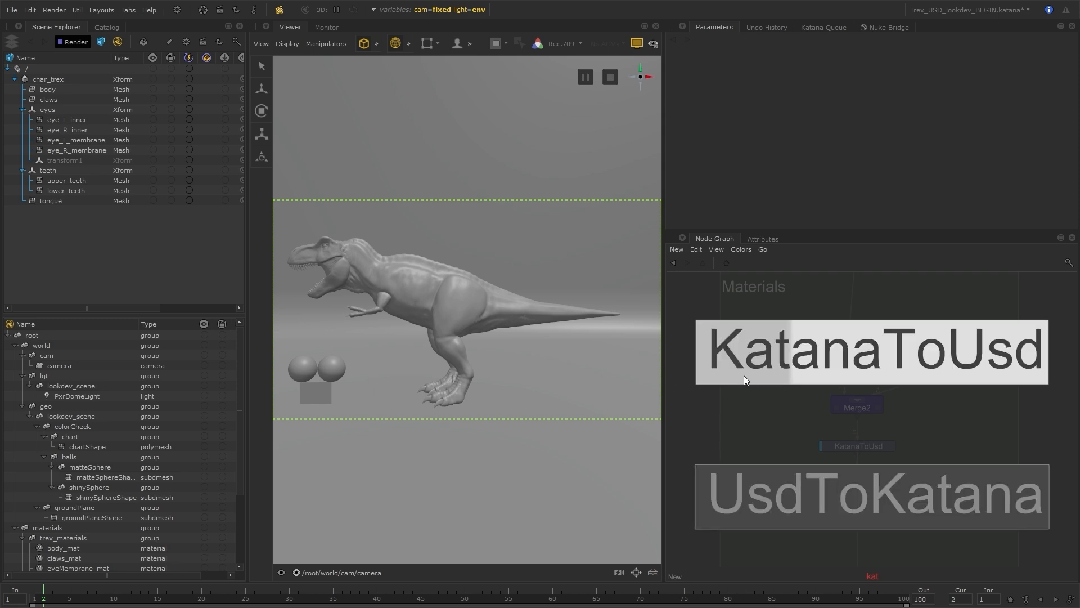
mouse_move(932, 383)
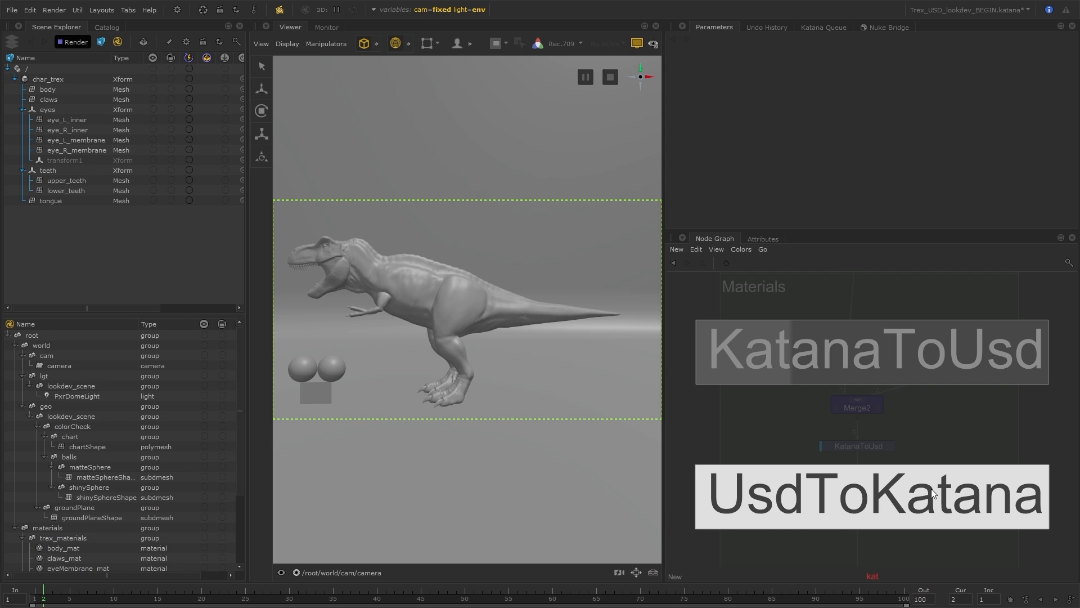
mouse_move(925, 473)
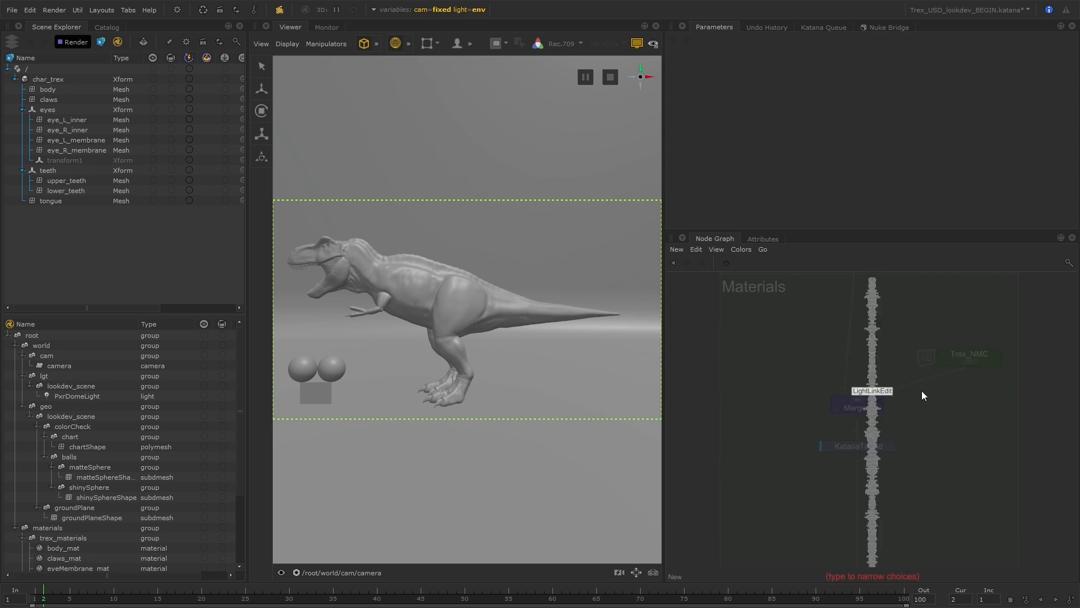
type("cons")
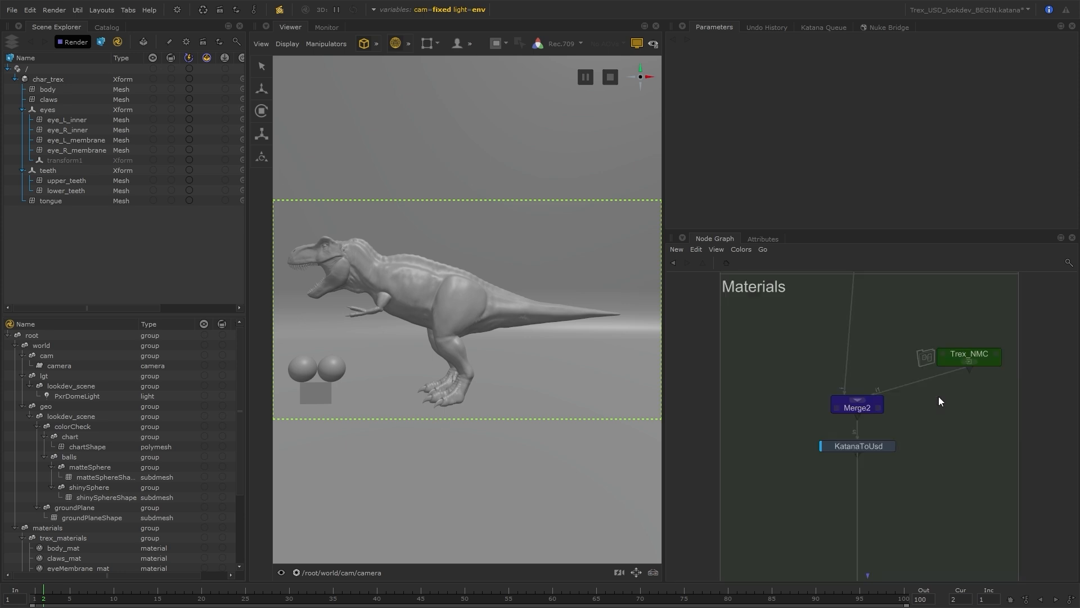
mouse_move(870, 462)
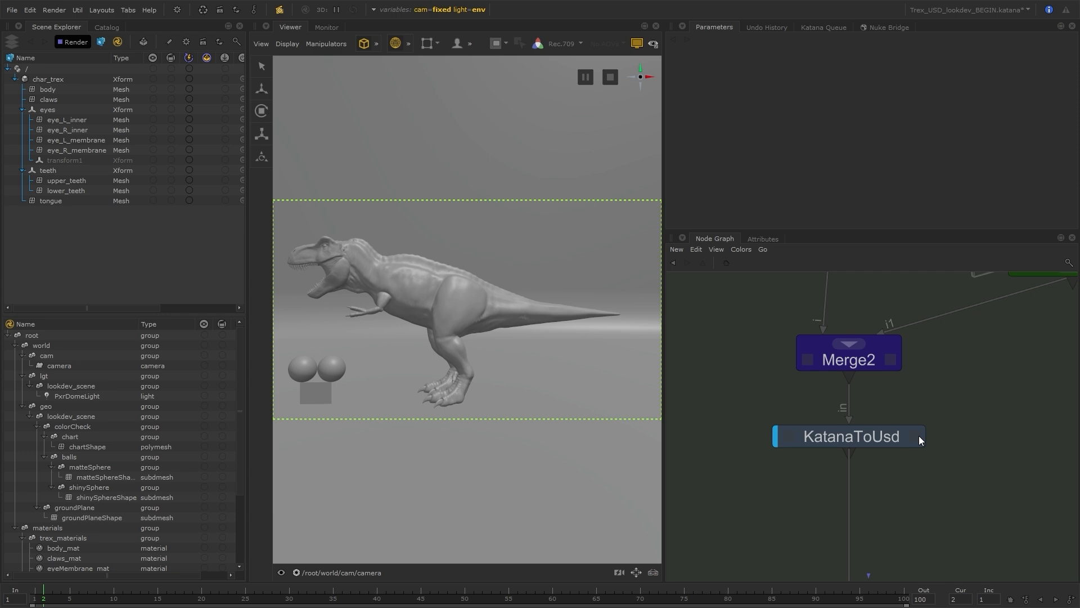
Make KatanaToUsd the viewed node and scroll through its parameters for location /root/materials
left_click(849, 436)
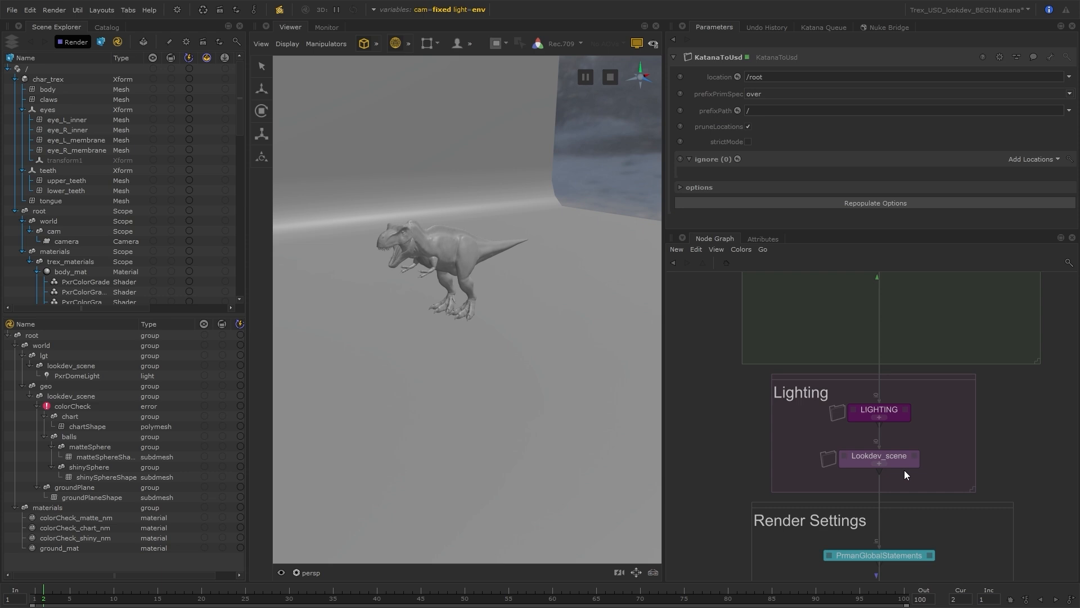
scroll("down", 3)
type("/materials")
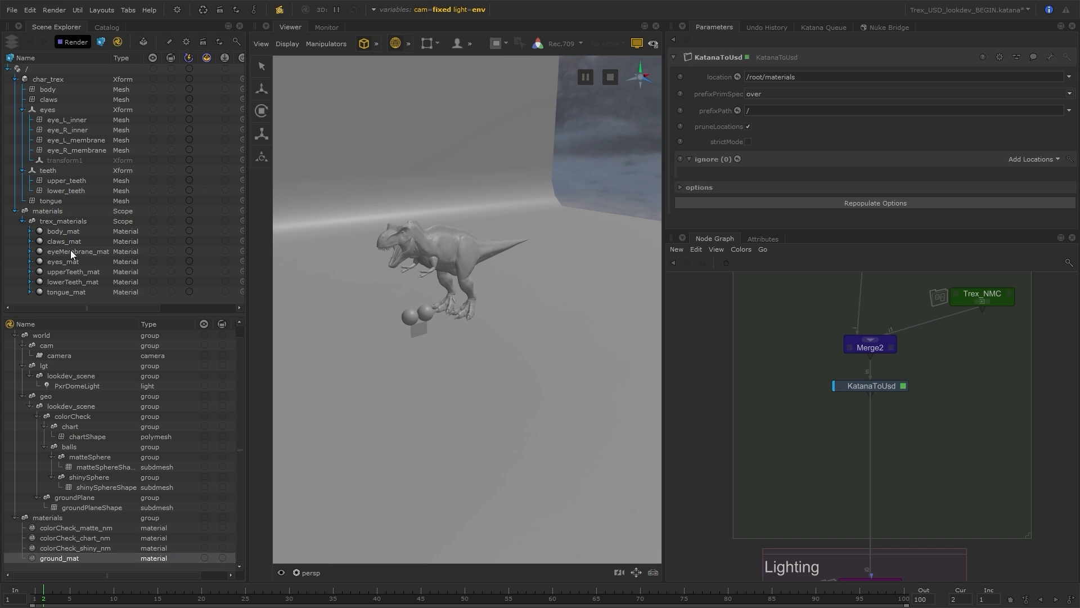
left_click(63, 220)
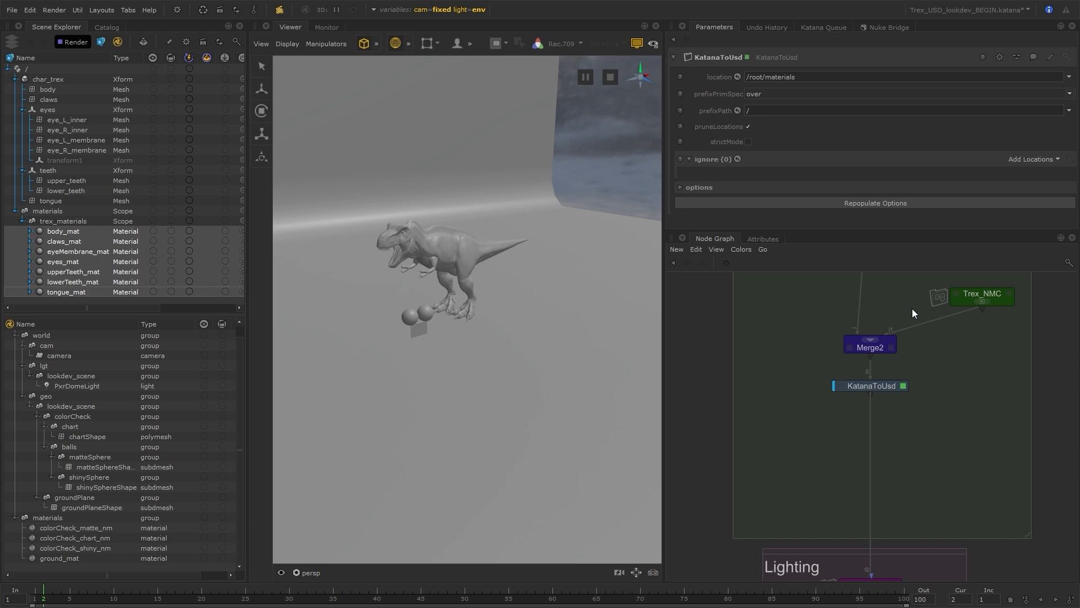
mouse_move(767, 314)
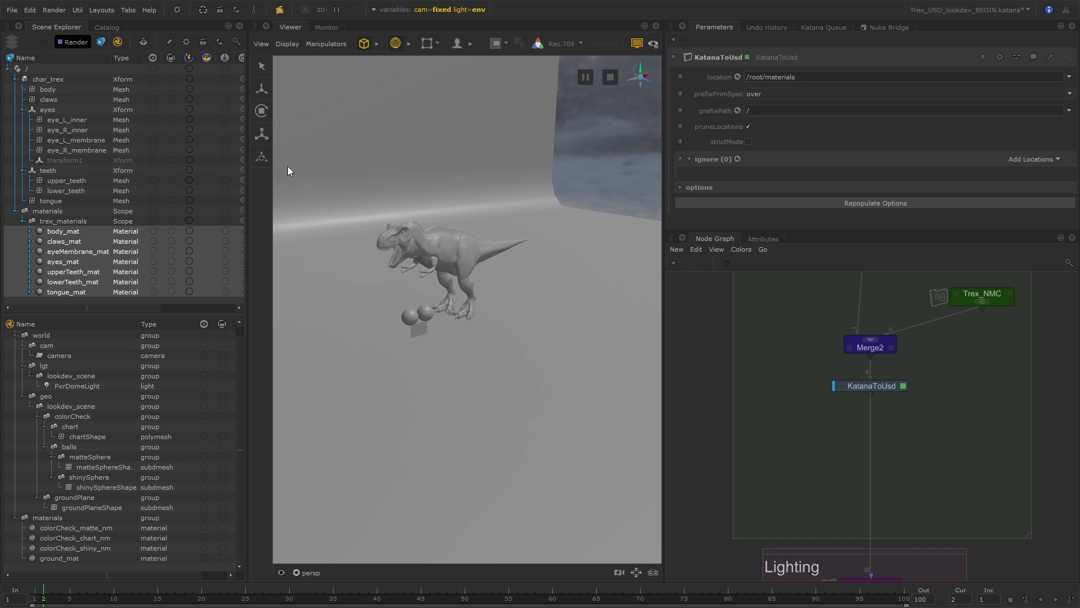
mouse_move(77, 212)
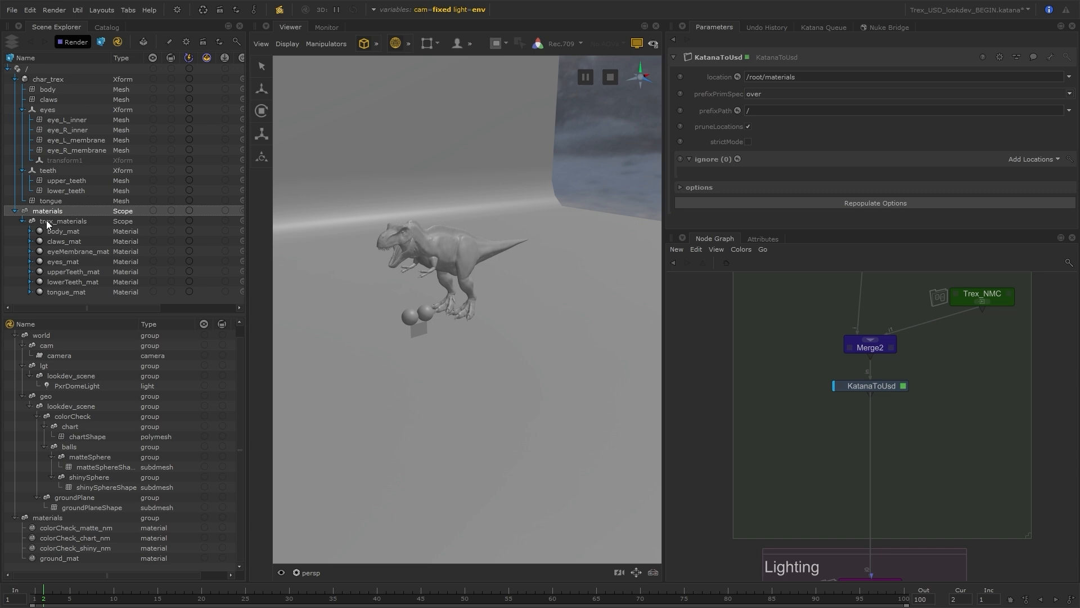
Set KatanaToUsd's prefixPath to /char_trex
left_click(48, 79)
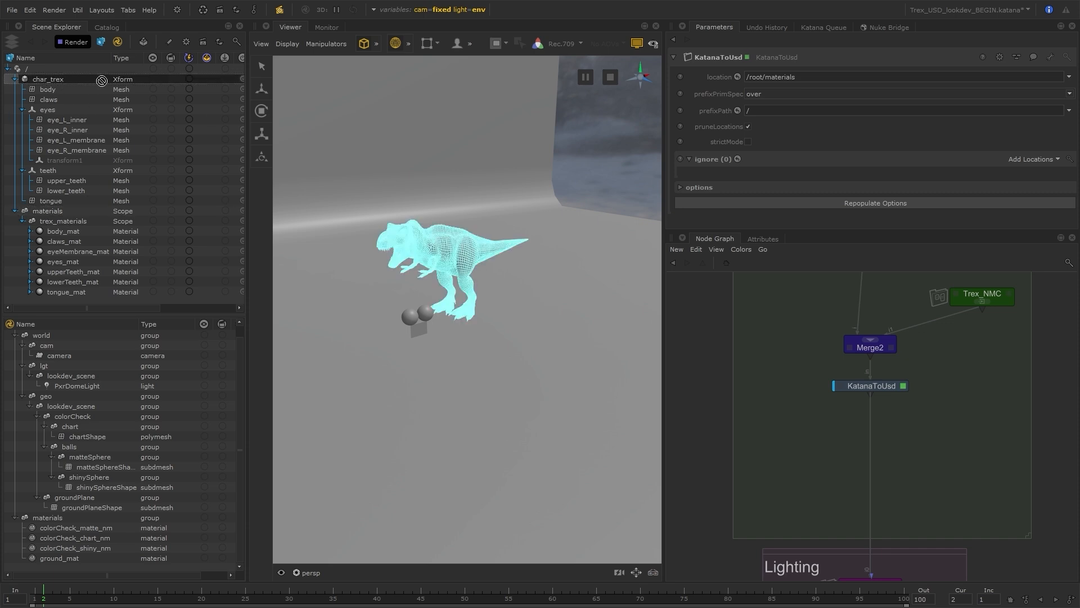
left_click(826, 110)
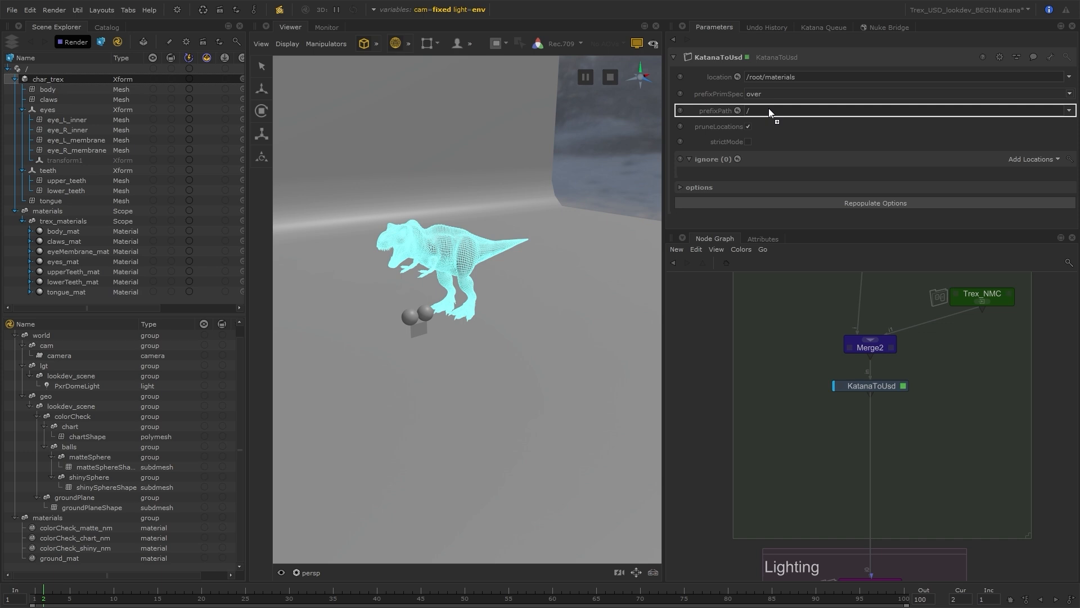
type("/char_trex")
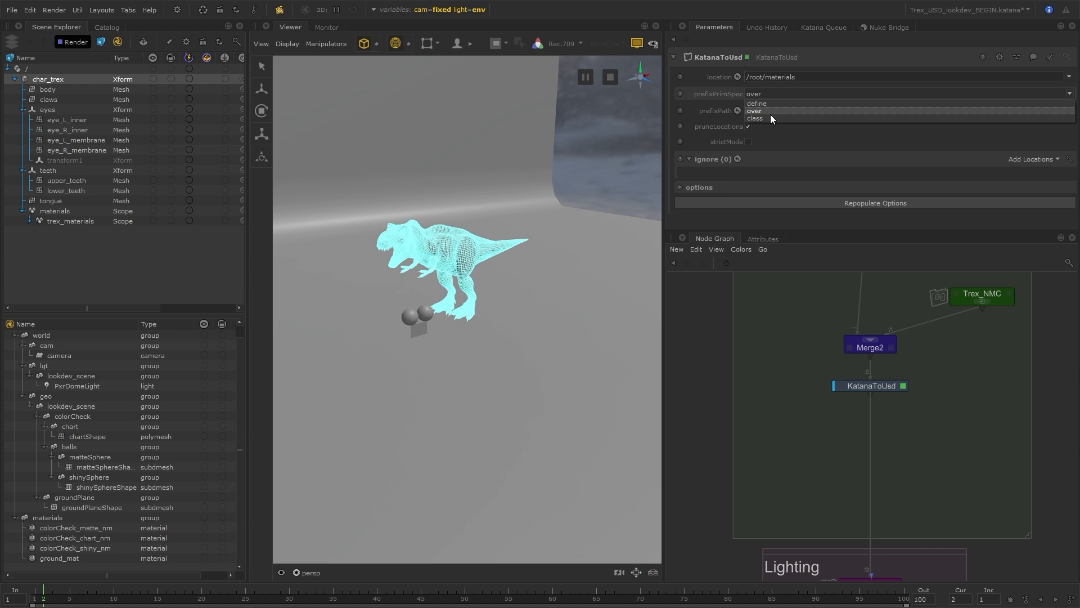
type("/char_trex")
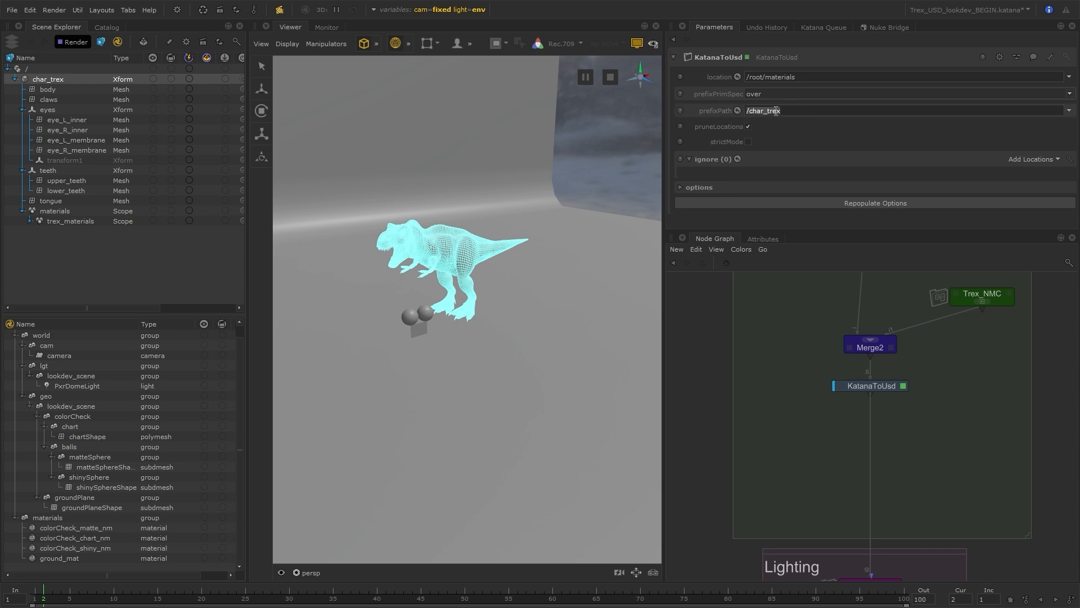
Try the define prim specifier, then set prefixPrimSpec back to over
scroll("down", 3)
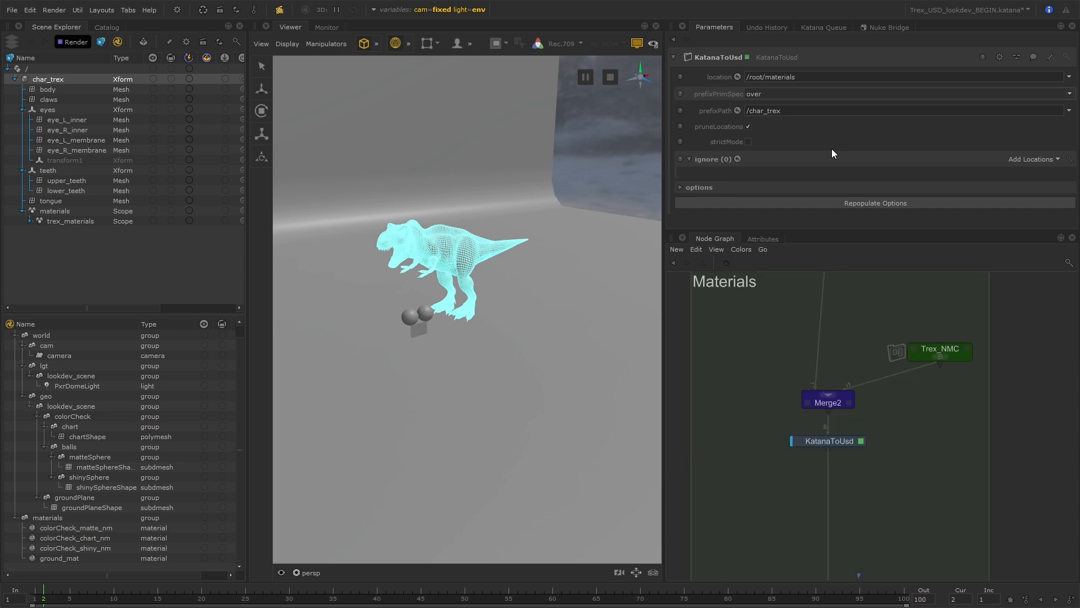
left_click(906, 94)
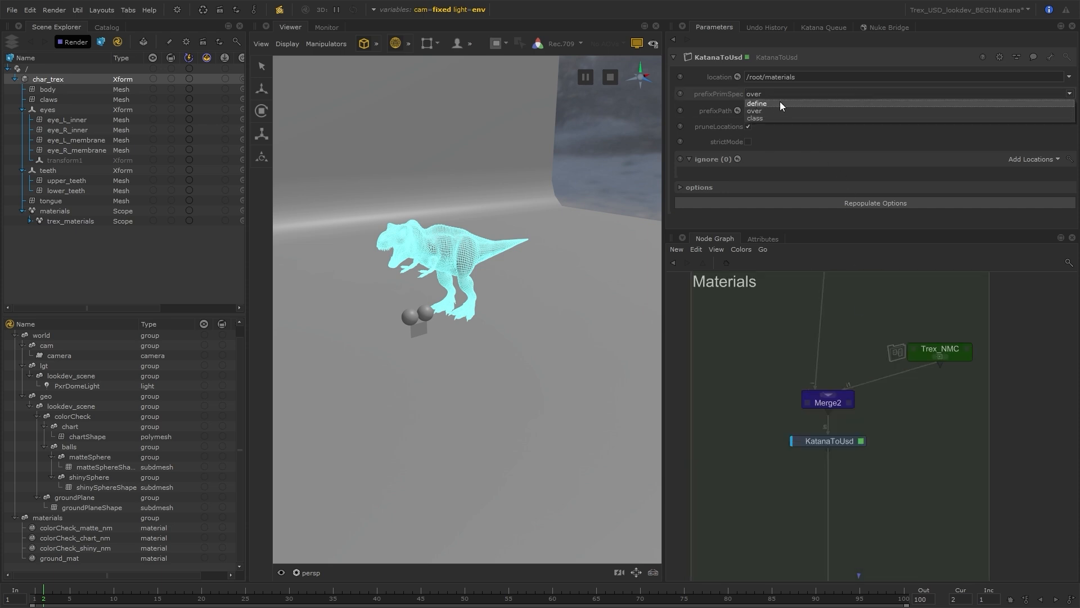
mouse_move(767, 105)
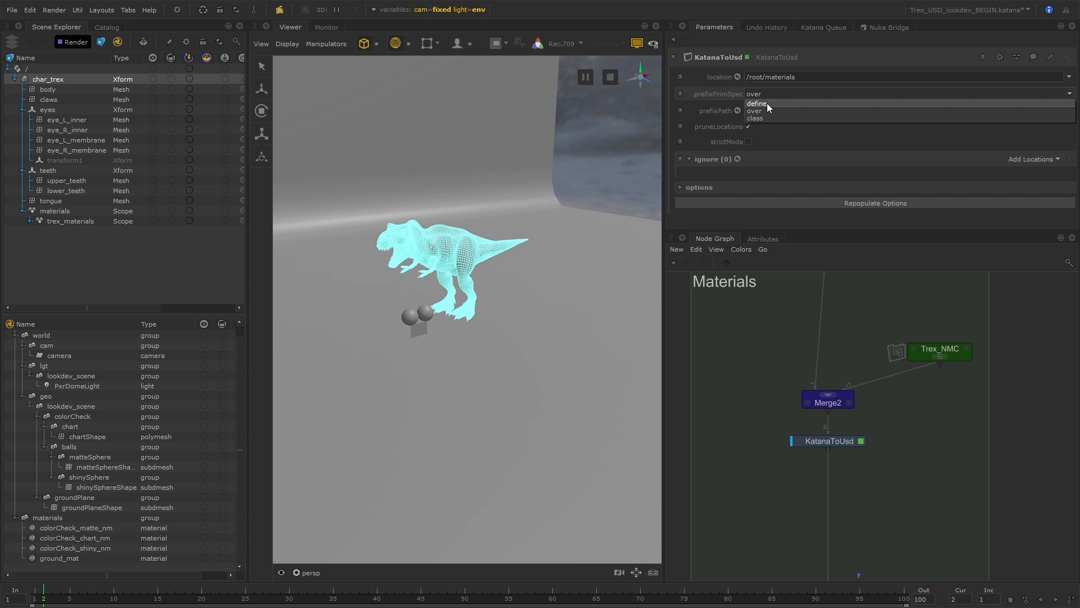
left_click(756, 104)
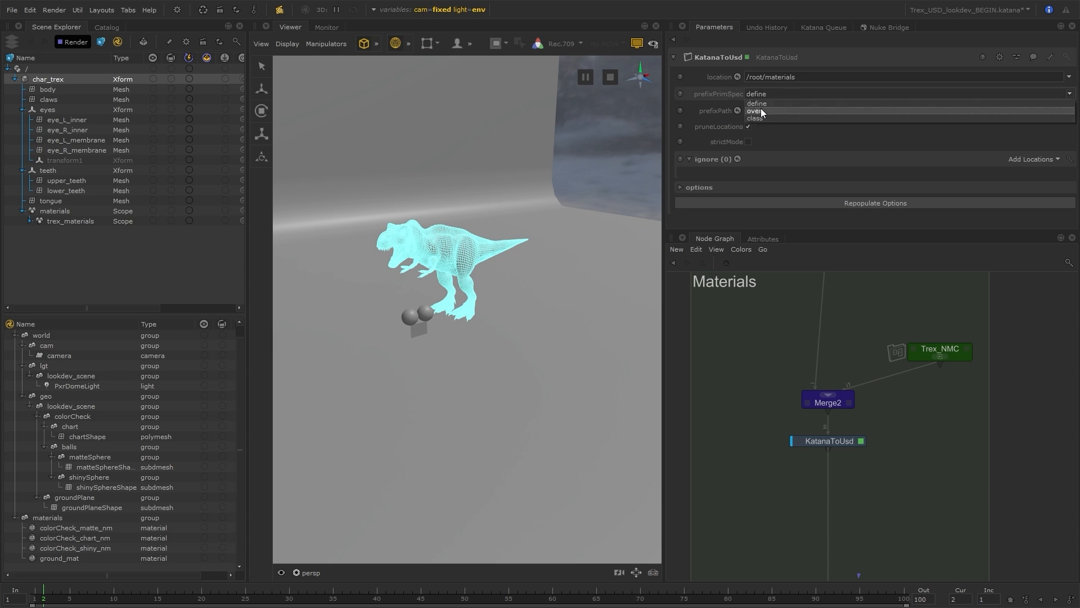
left_click(756, 111)
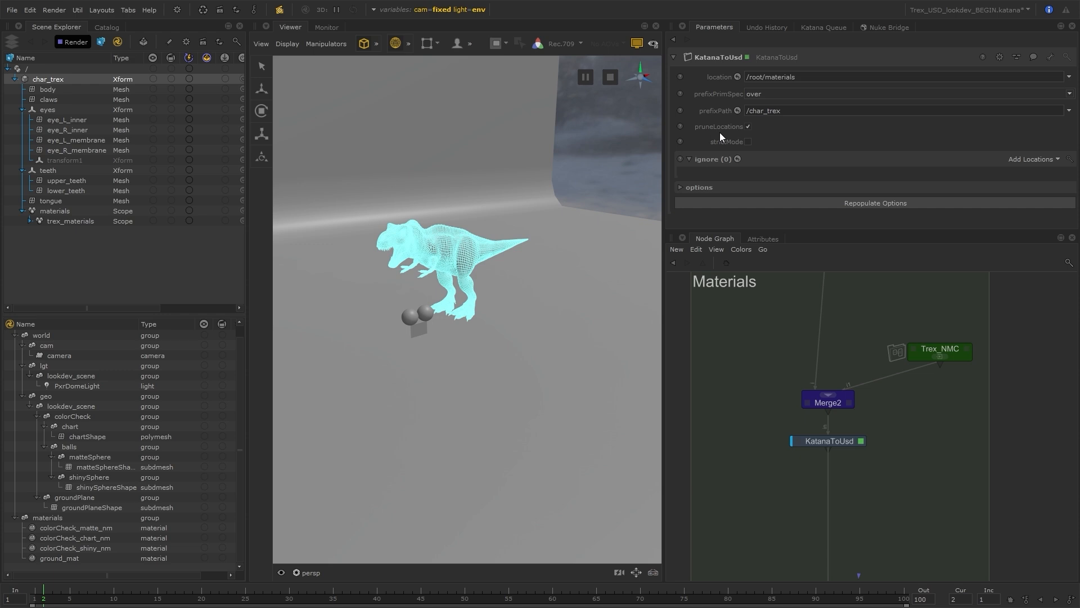
mouse_move(98, 449)
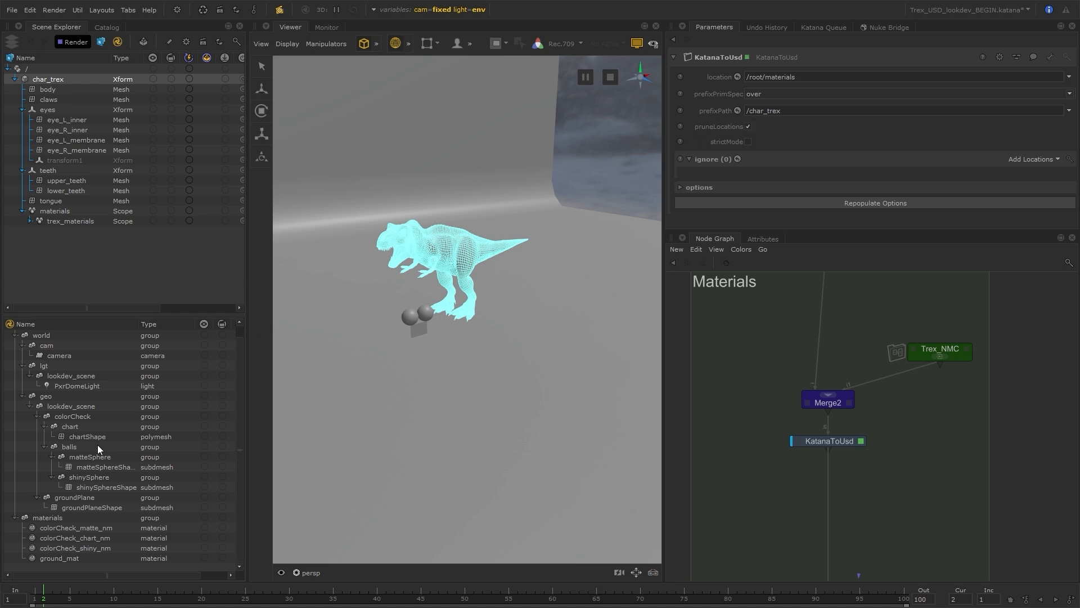
mouse_move(93, 525)
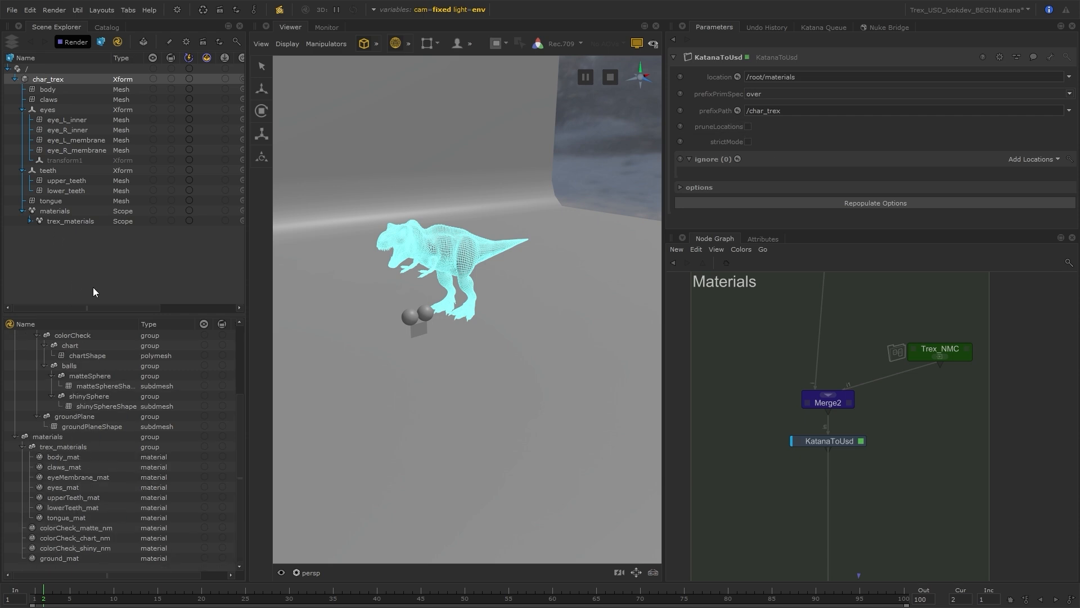
mouse_move(758, 126)
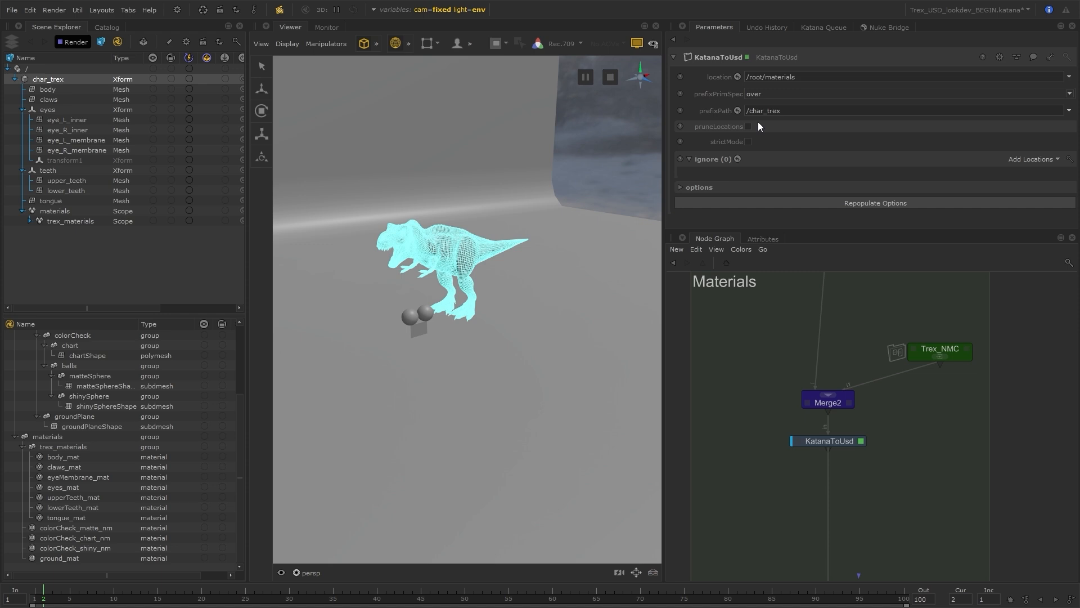
Re-enable pruneLocations on KatanaToUsd and scroll down to review the remaining options
left_click(747, 126)
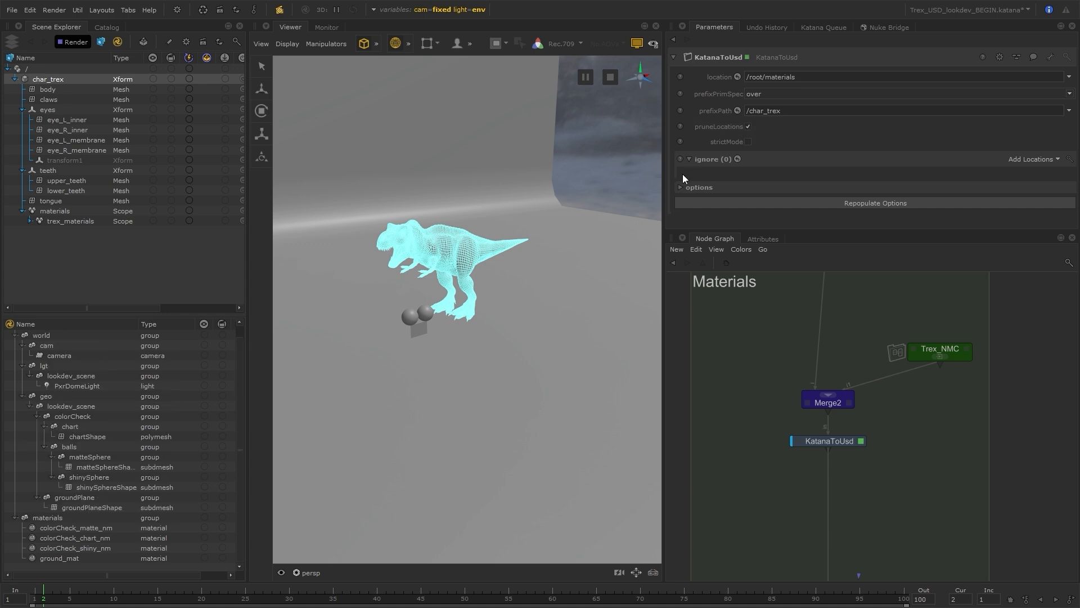
mouse_move(952, 167)
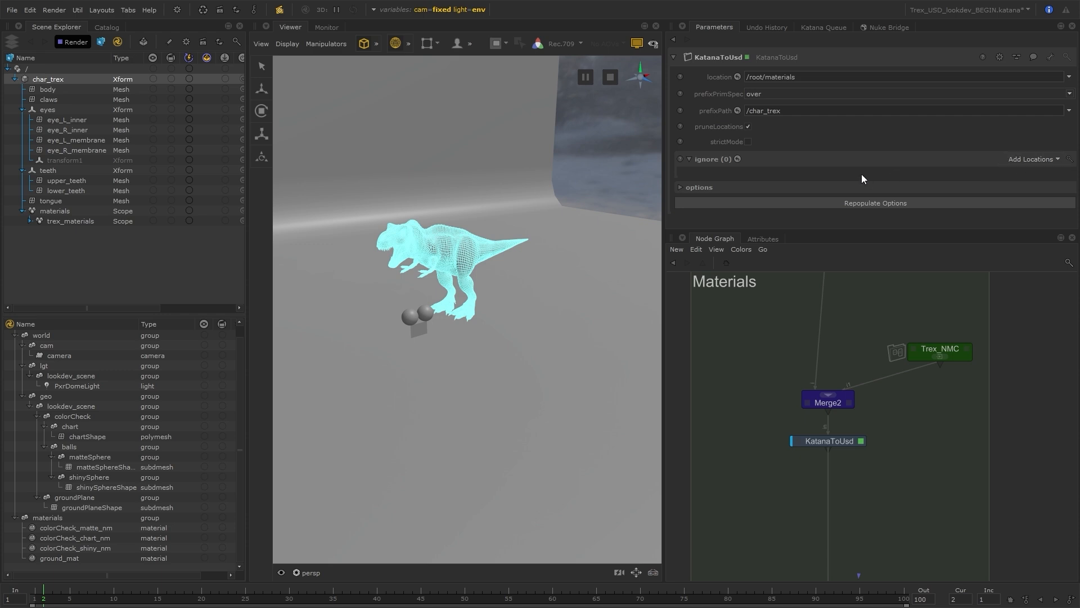
mouse_move(674, 197)
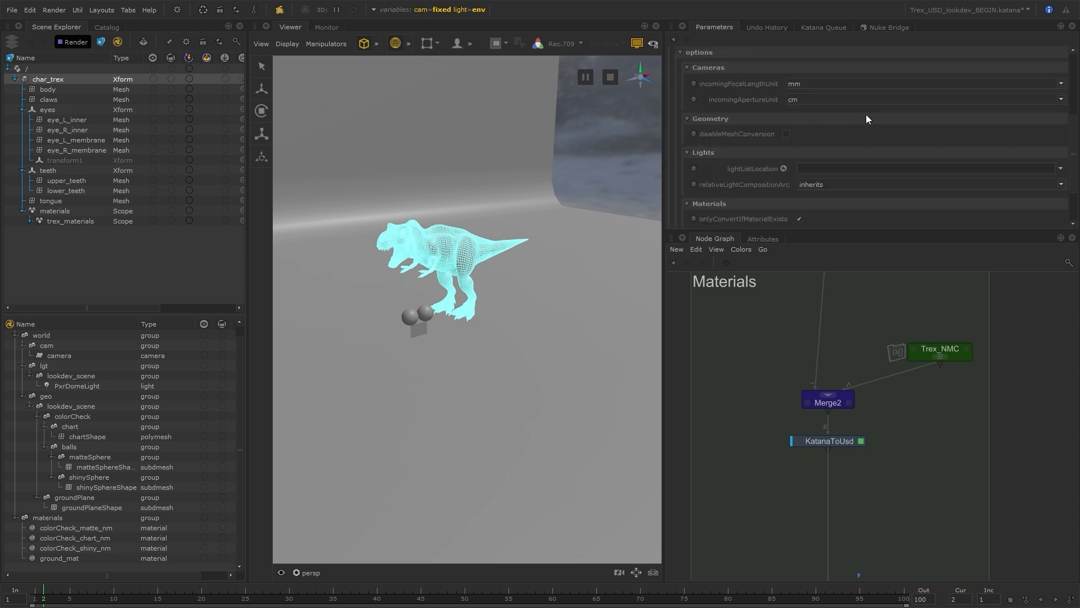
mouse_move(740, 88)
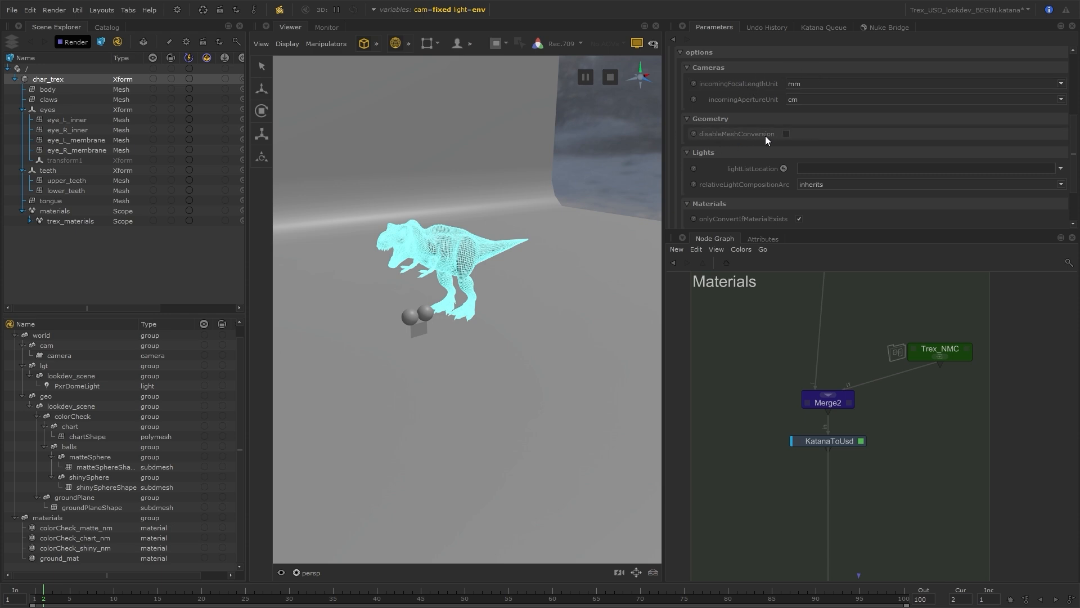
mouse_move(793, 140)
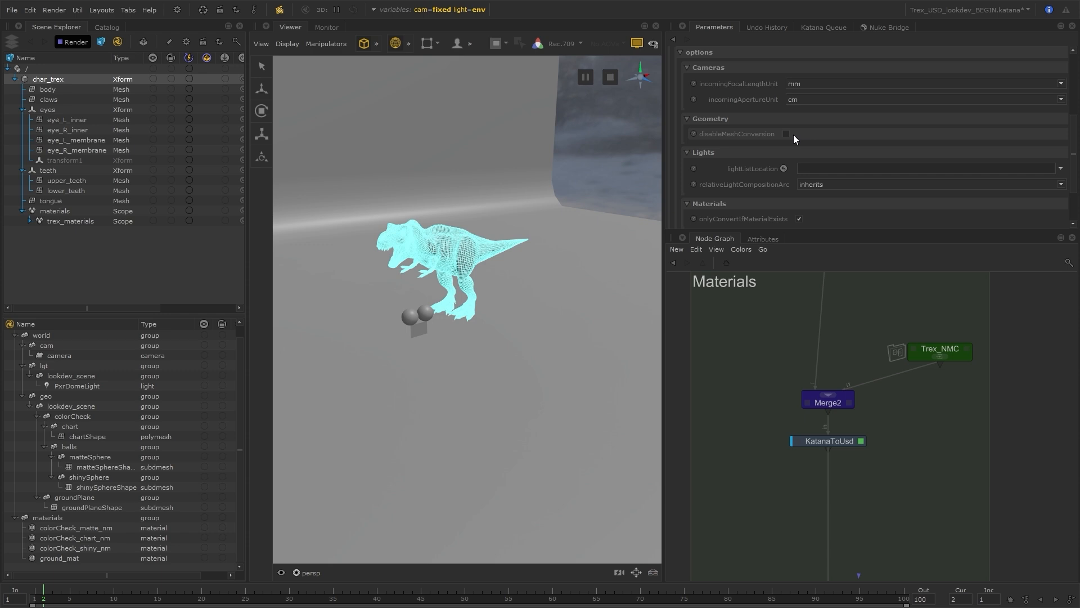
mouse_move(790, 138)
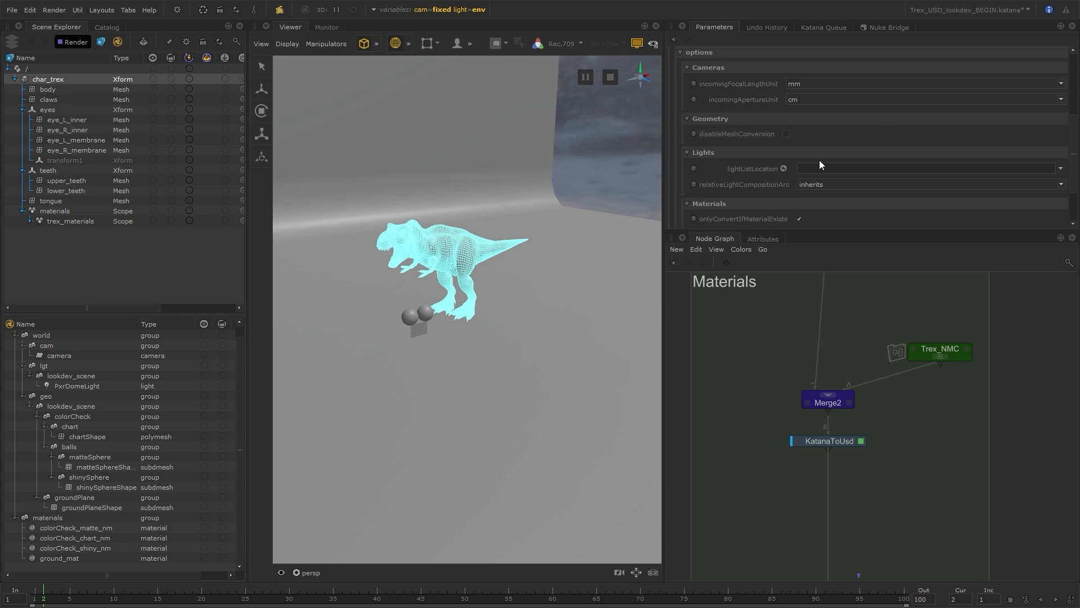
scroll("down", 3)
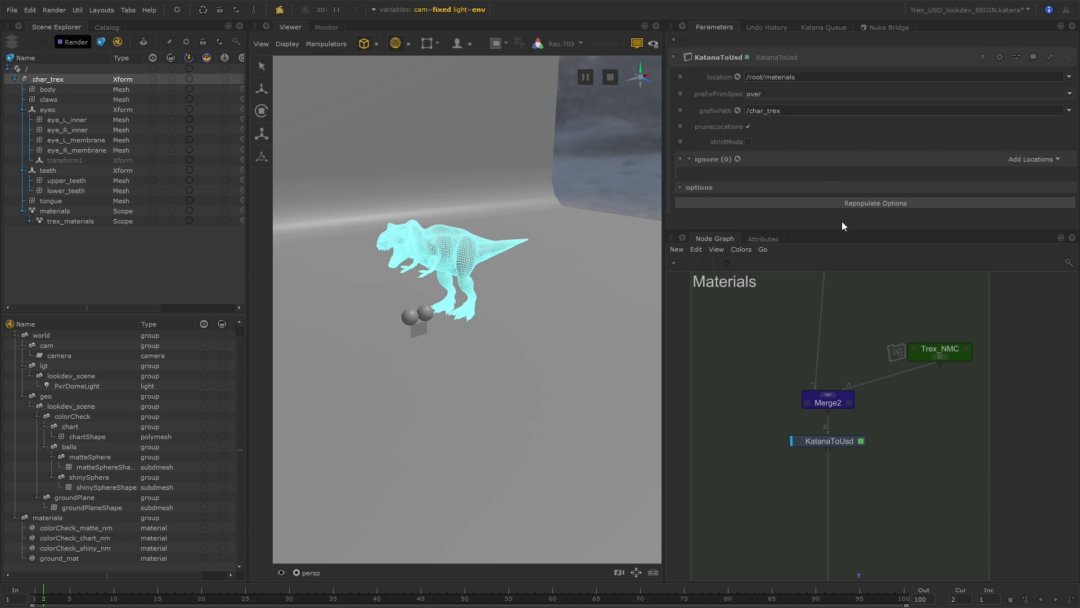
mouse_move(773, 68)
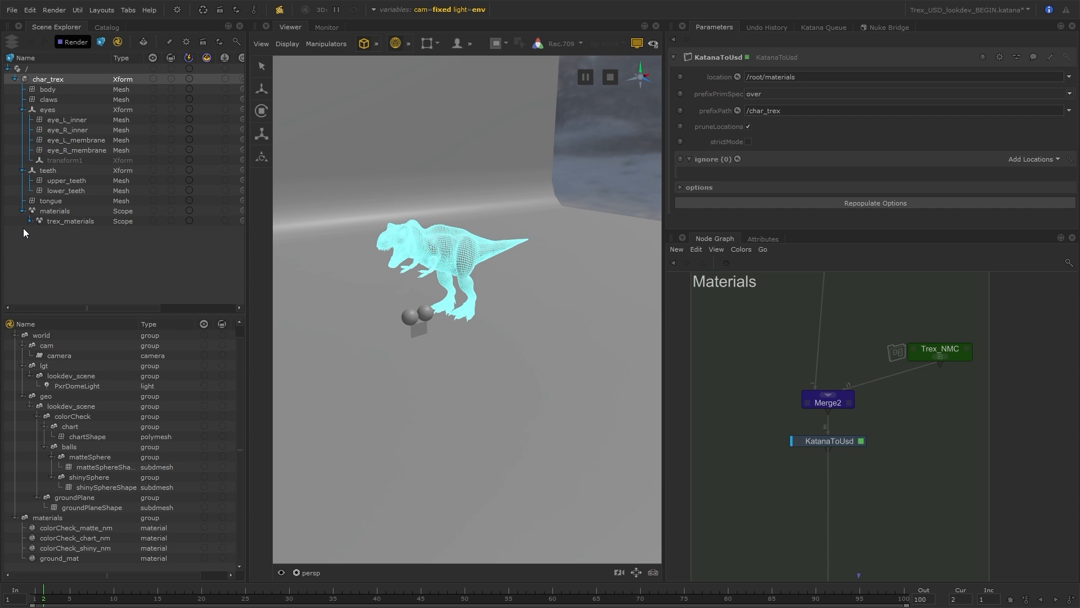
Expand trex_materials under /char_trex/materials to reveal the seven material prims
left_click(32, 220)
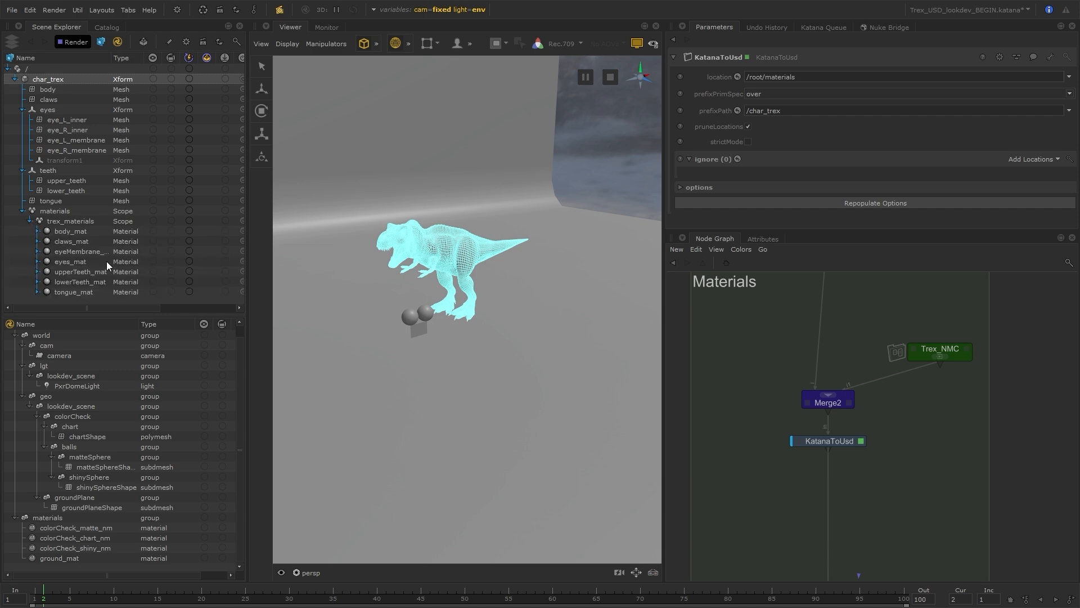
mouse_move(107, 288)
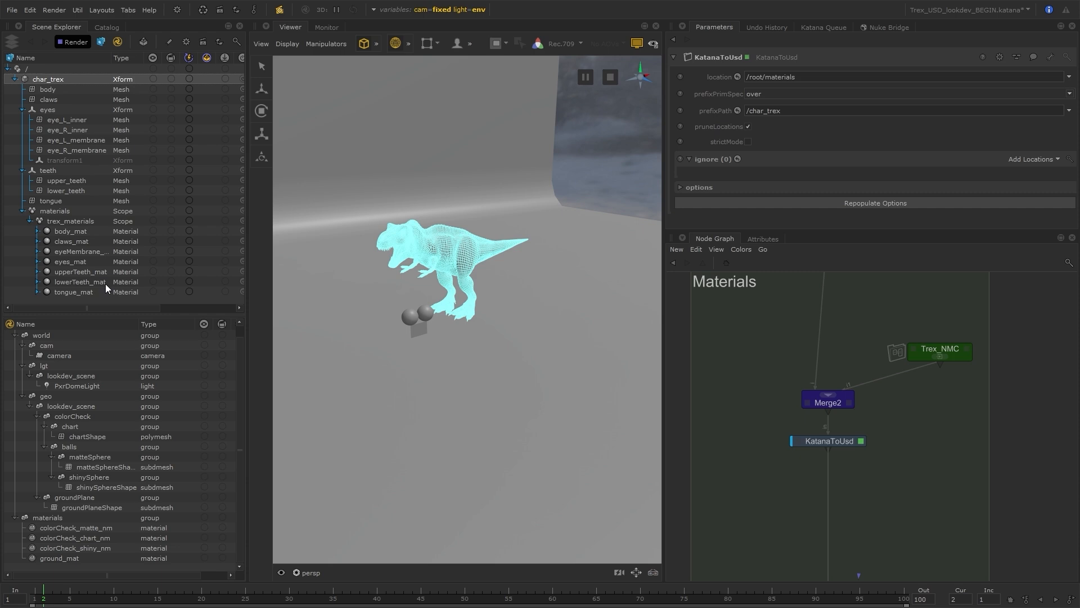
mouse_move(107, 286)
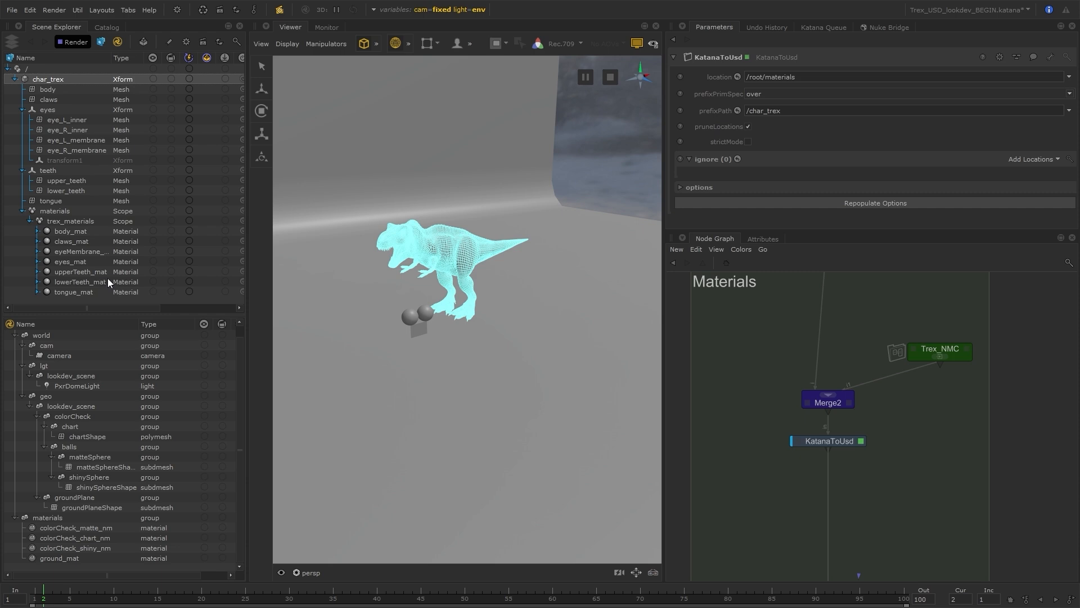